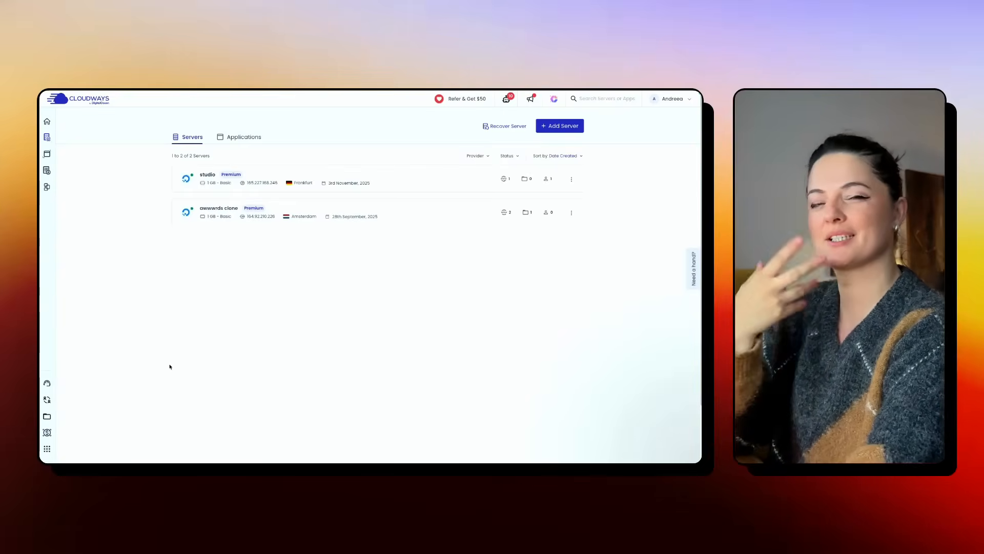
{"action": "mouse_move", "coordinate": [142, 375]}
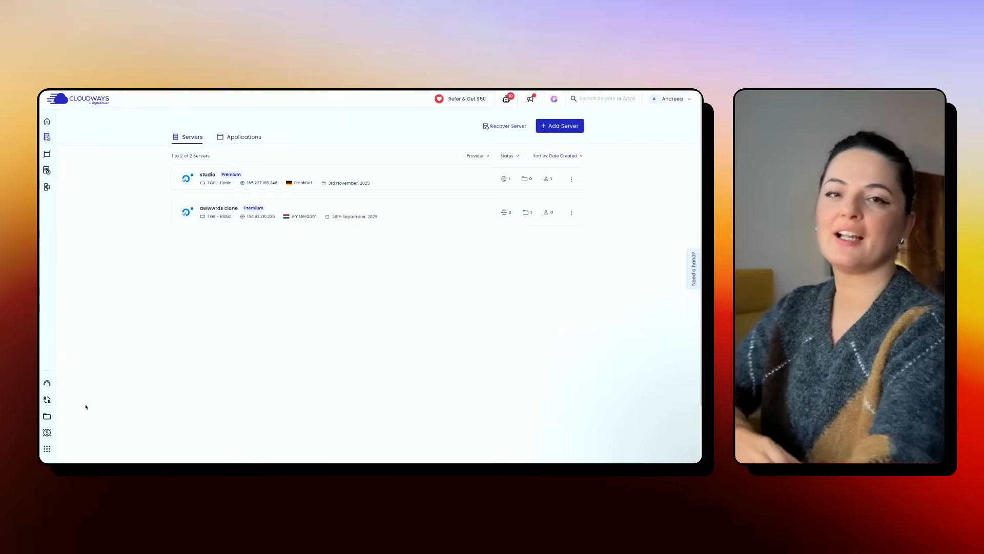
{"action": "mouse_move", "coordinate": [47, 399]}
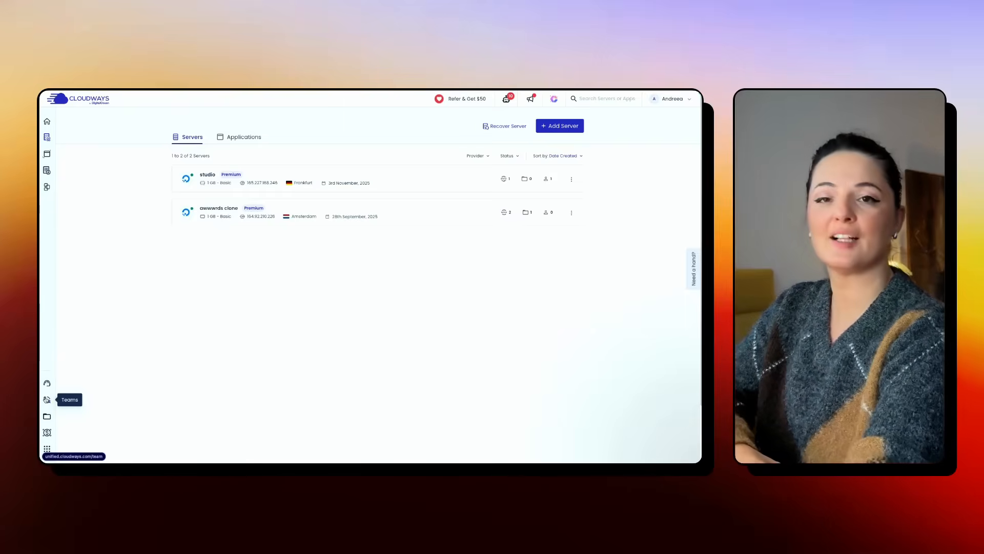
{"action": "mouse_move", "coordinate": [365, 381]}
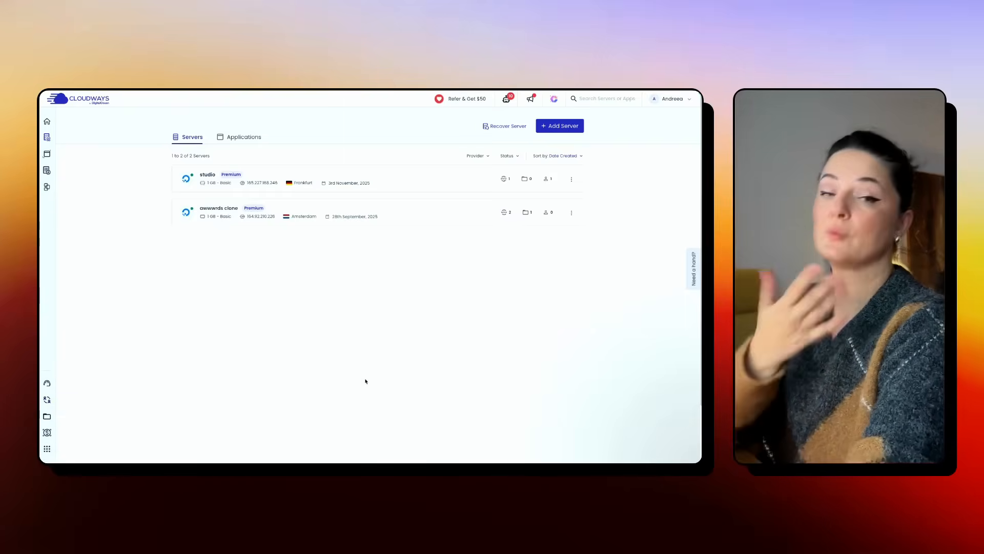
{"action": "mouse_move", "coordinate": [47, 398]}
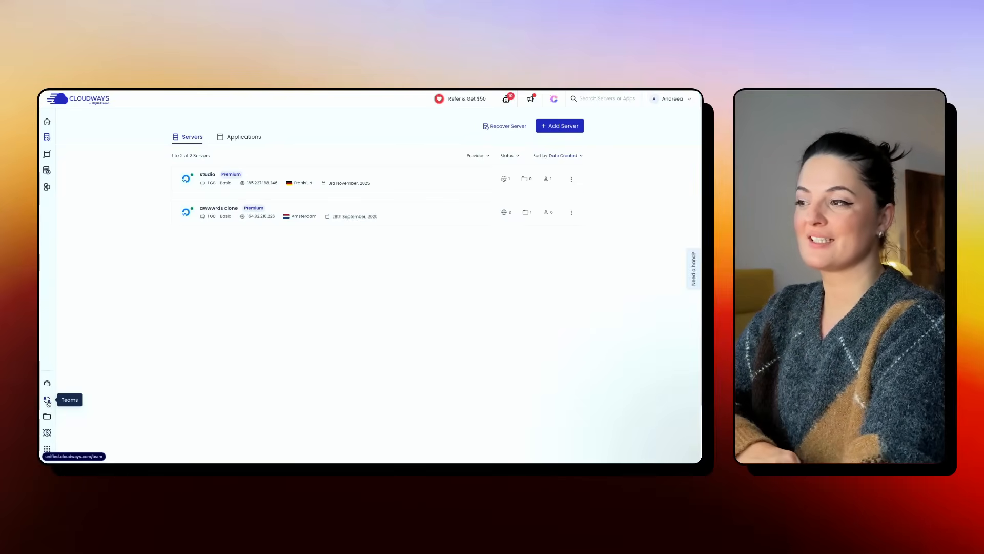
{"action": "left_click", "coordinate": [48, 400]}
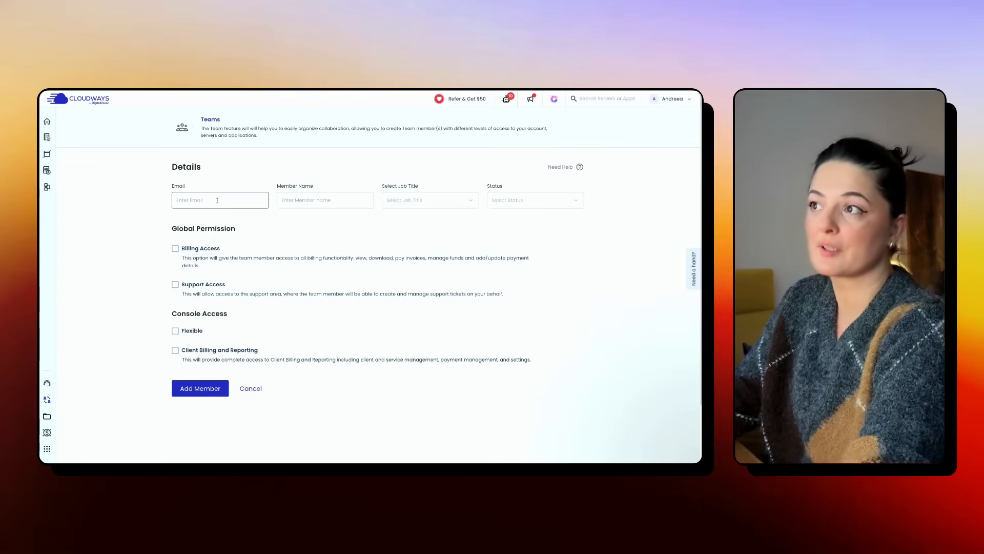
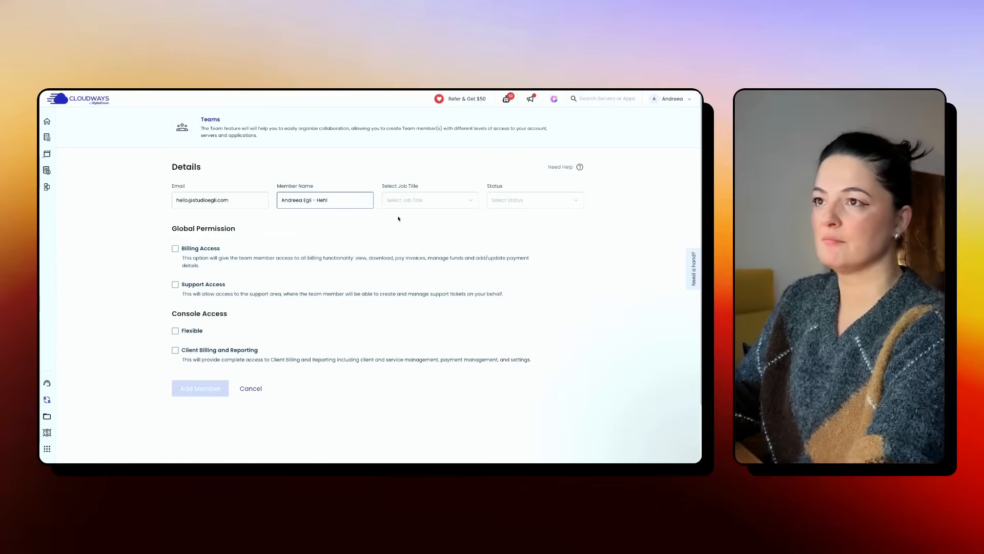
Set the member's job title to DevOps and status to Active
{"action": "left_click", "coordinate": [430, 200]}
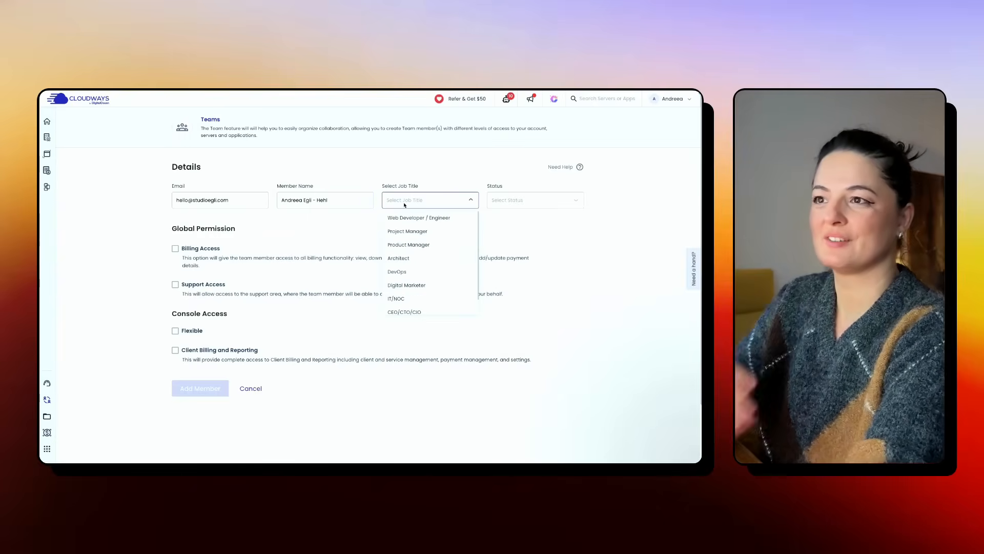
{"action": "mouse_move", "coordinate": [405, 271]}
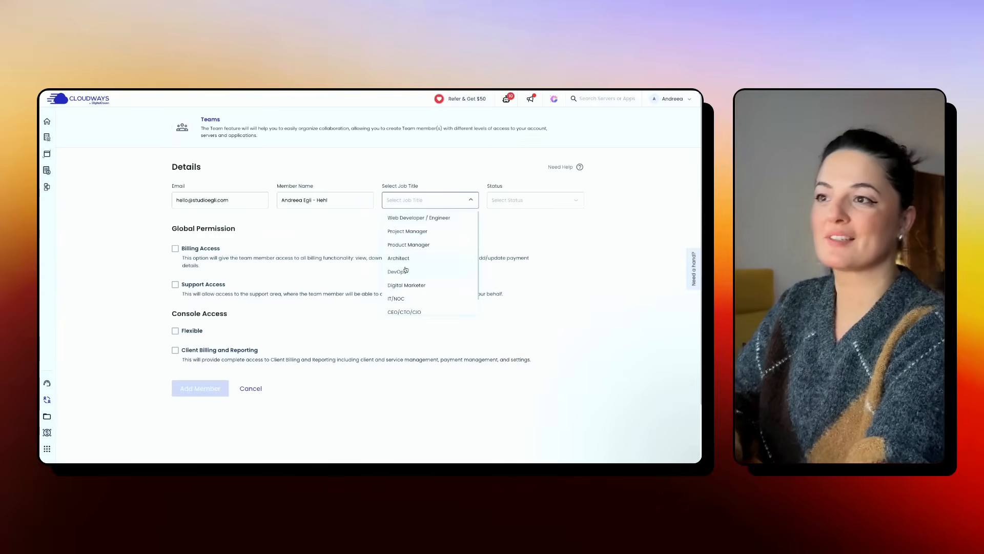
{"action": "left_click", "coordinate": [396, 271]}
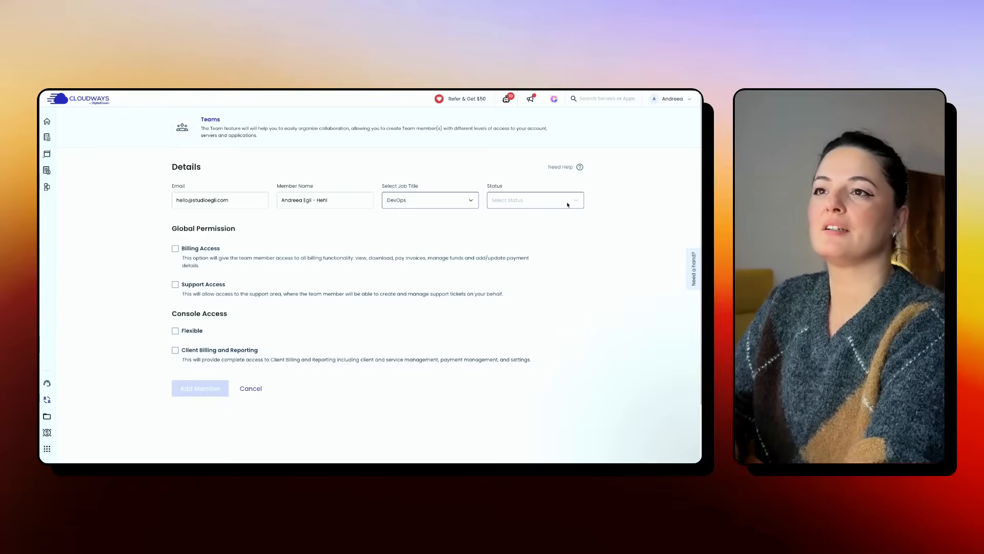
{"action": "left_click", "coordinate": [535, 200]}
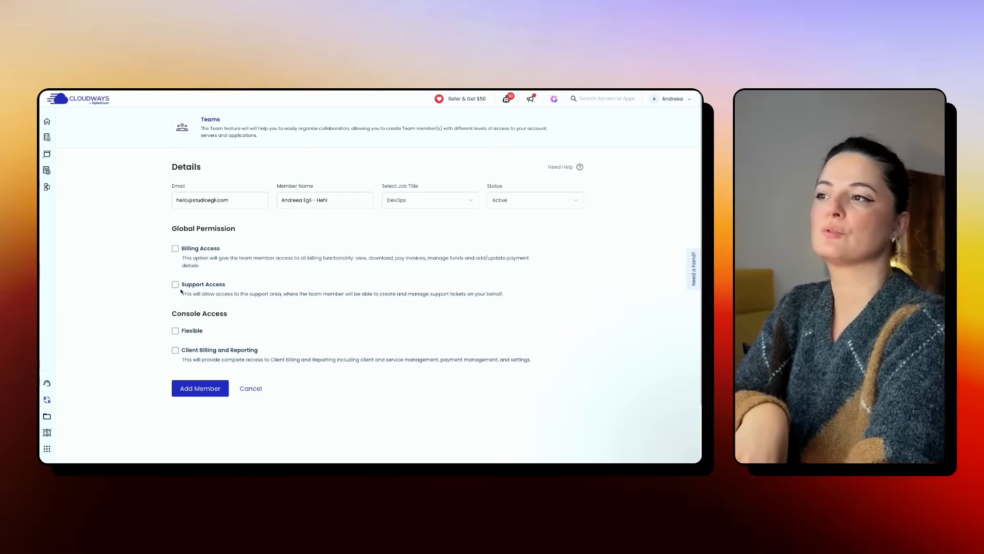
Grant the member Support Access and Flexible console access with Full Access
{"action": "left_click", "coordinate": [175, 284]}
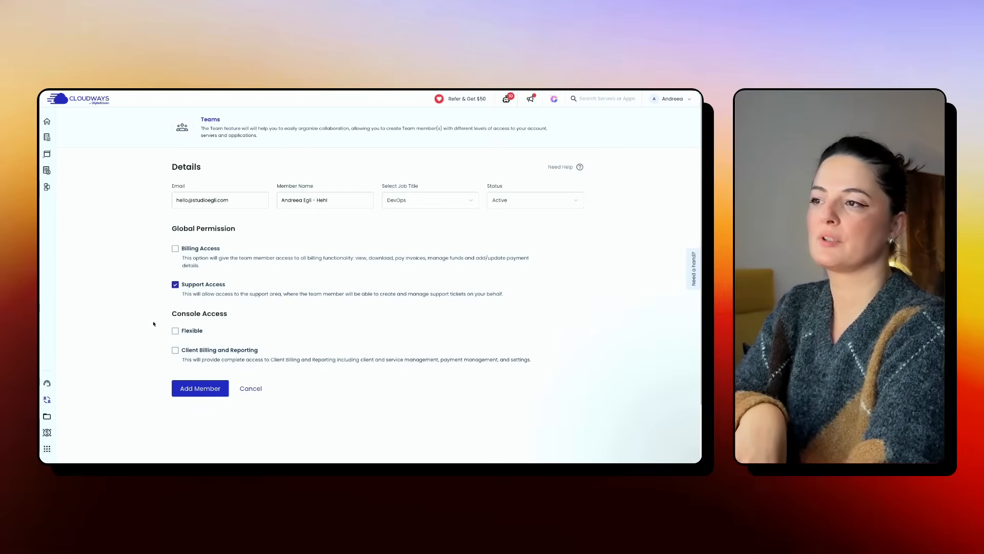
{"action": "left_click", "coordinate": [175, 330]}
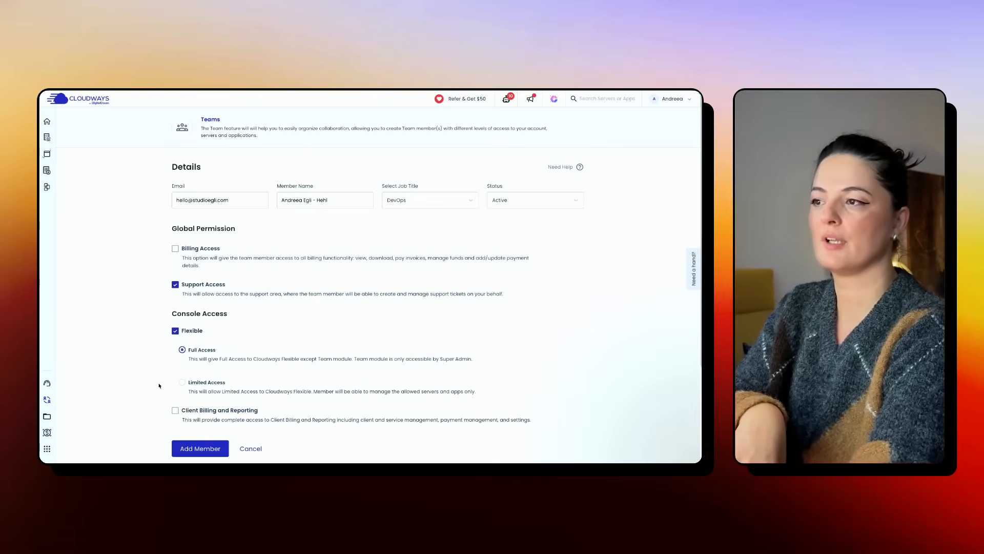
{"action": "scroll", "scroll_direction": "down", "scroll_amount": 3}
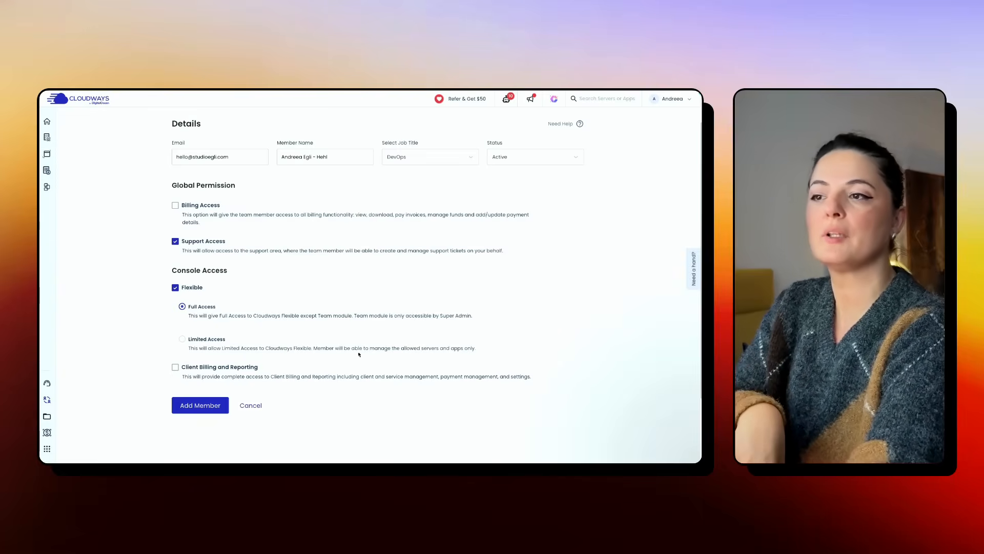
{"action": "mouse_move", "coordinate": [451, 354]}
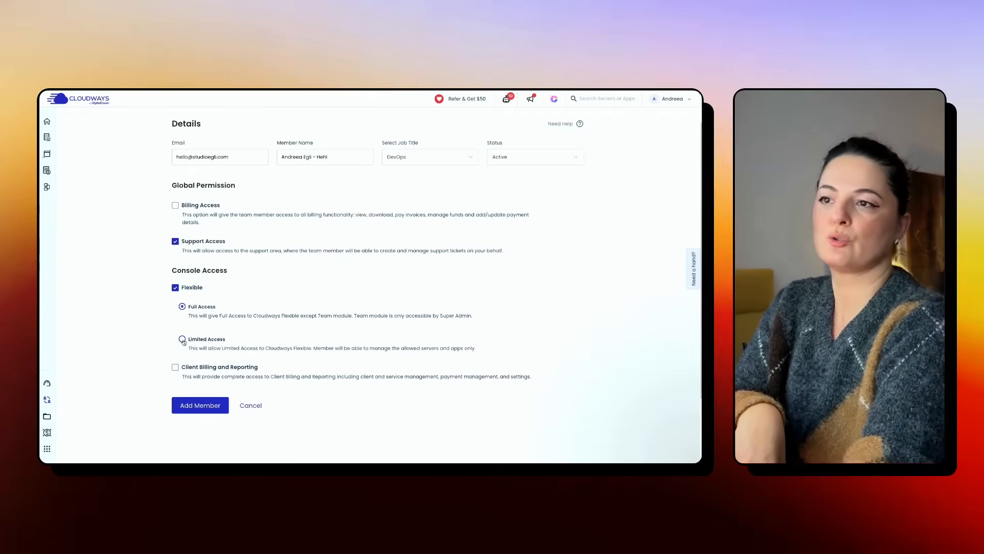
Switch console access to Limited and allow access to the studio server only
{"action": "left_click", "coordinate": [182, 339]}
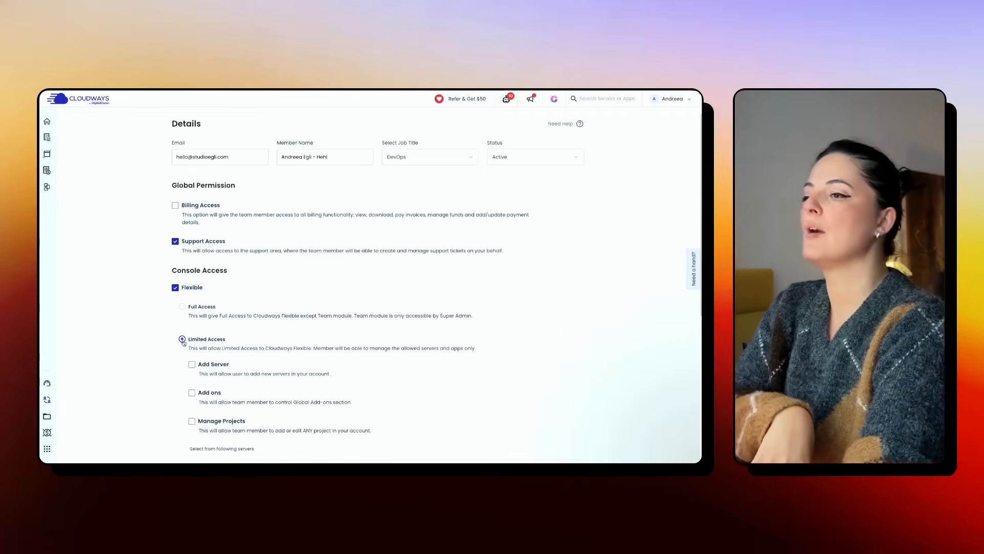
{"action": "scroll", "scroll_direction": "down", "scroll_amount": 3}
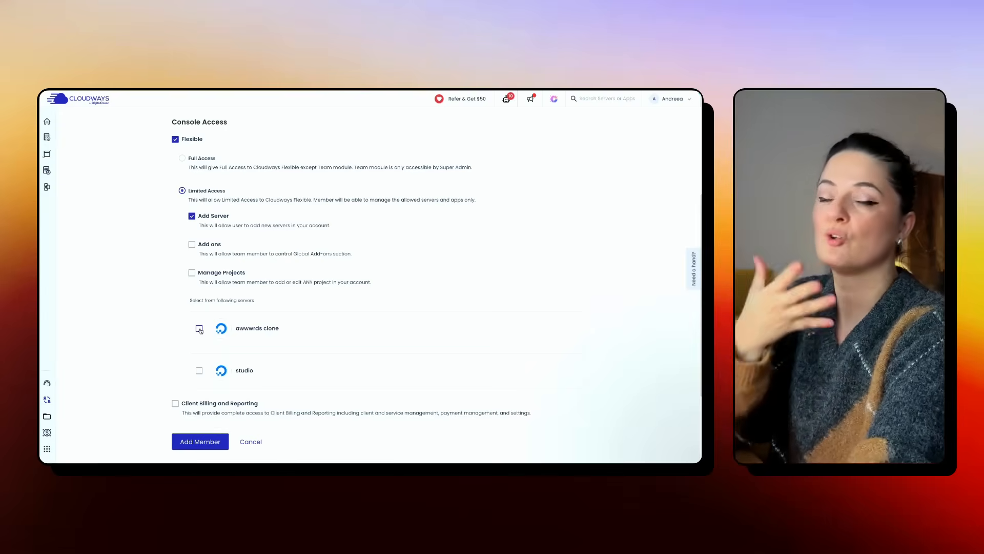
{"action": "left_click", "coordinate": [199, 371]}
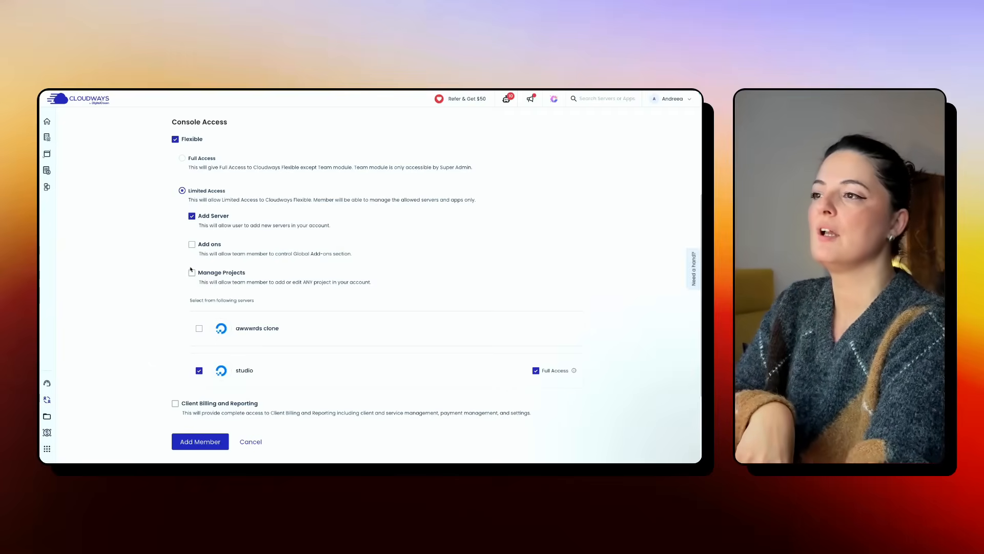
Leave Manage Projects turned off after toggling it on and back off
{"action": "left_click", "coordinate": [192, 273]}
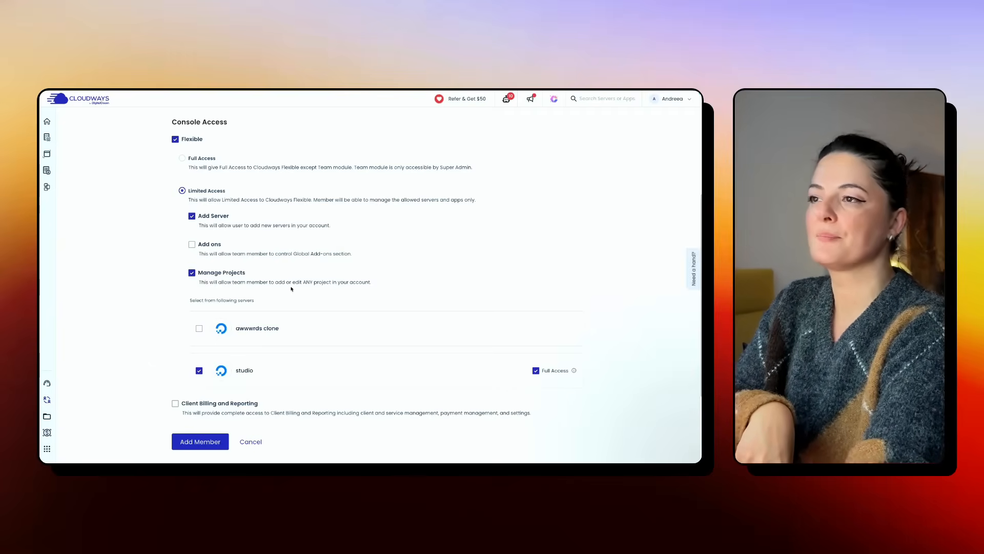
{"action": "left_click", "coordinate": [192, 272]}
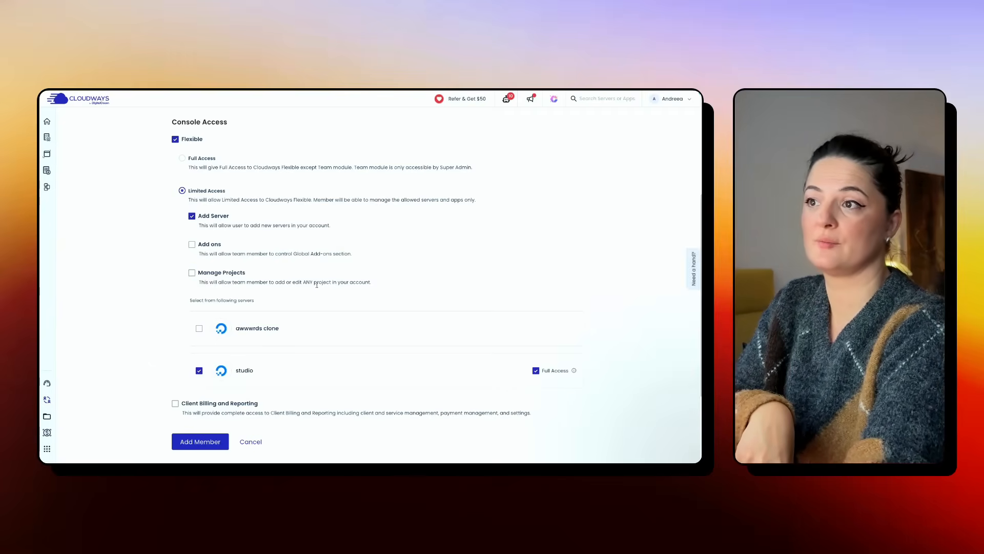
{"action": "mouse_move", "coordinate": [275, 295]}
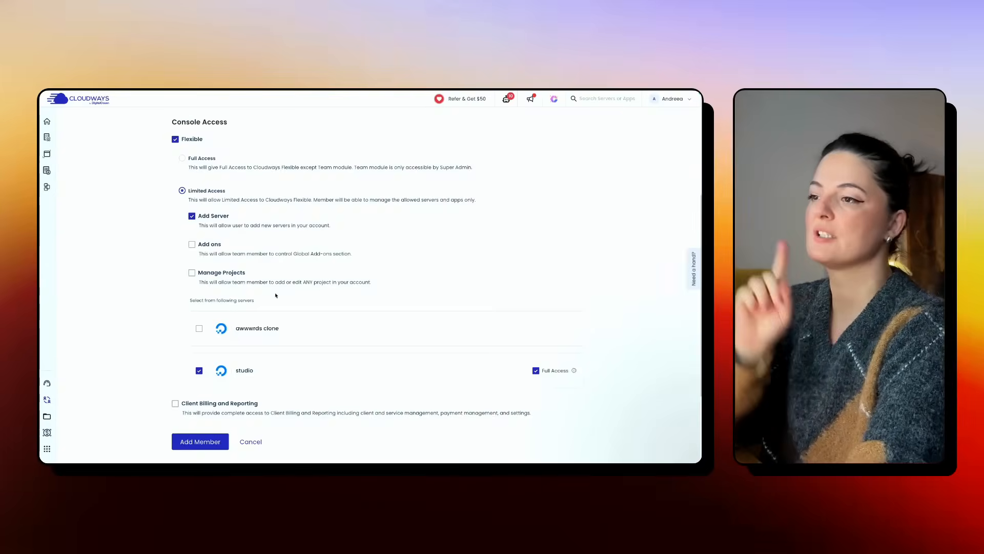
{"action": "mouse_move", "coordinate": [252, 263]}
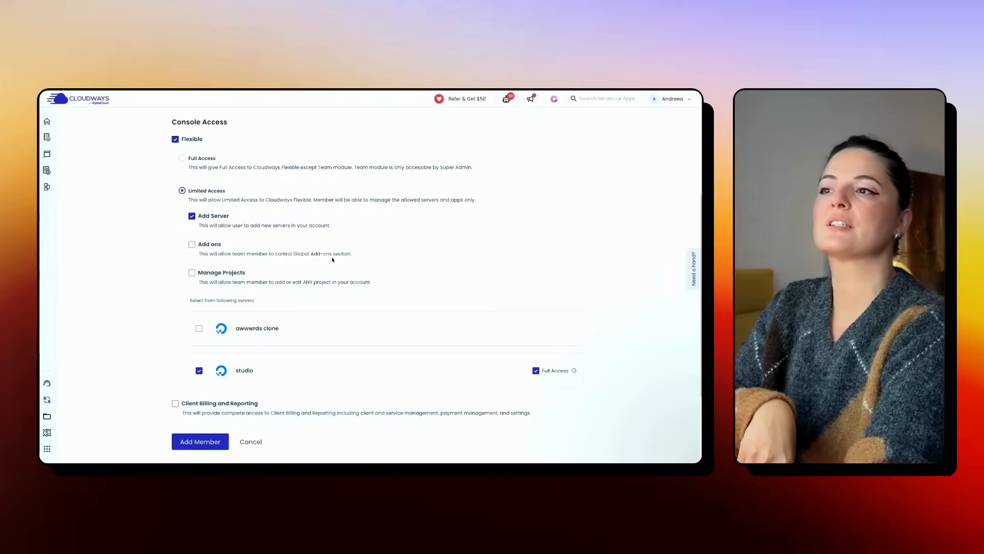
{"action": "scroll", "scroll_direction": "down", "scroll_amount": 3}
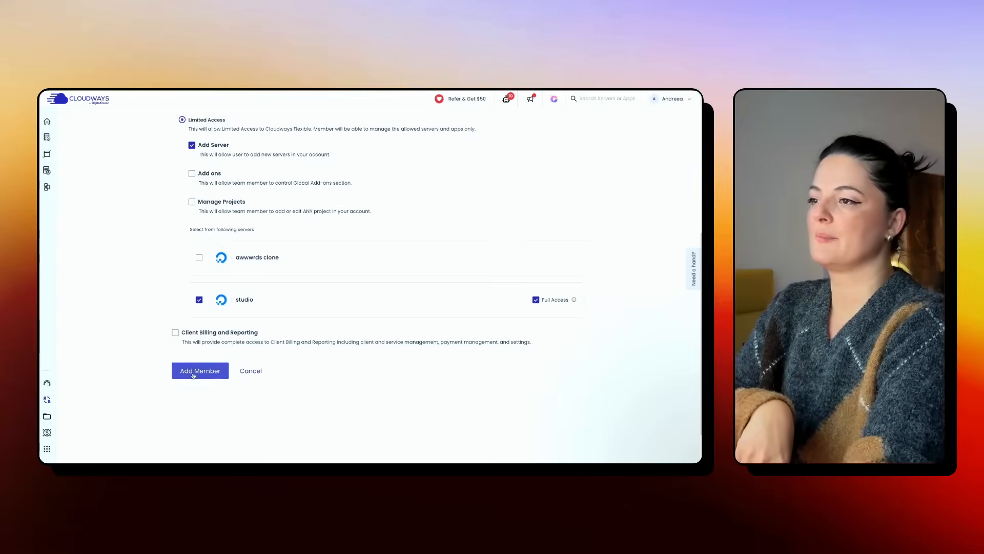
Submit the form so the member appears in Team Members with Support and Limited Console access
{"action": "left_click", "coordinate": [200, 371]}
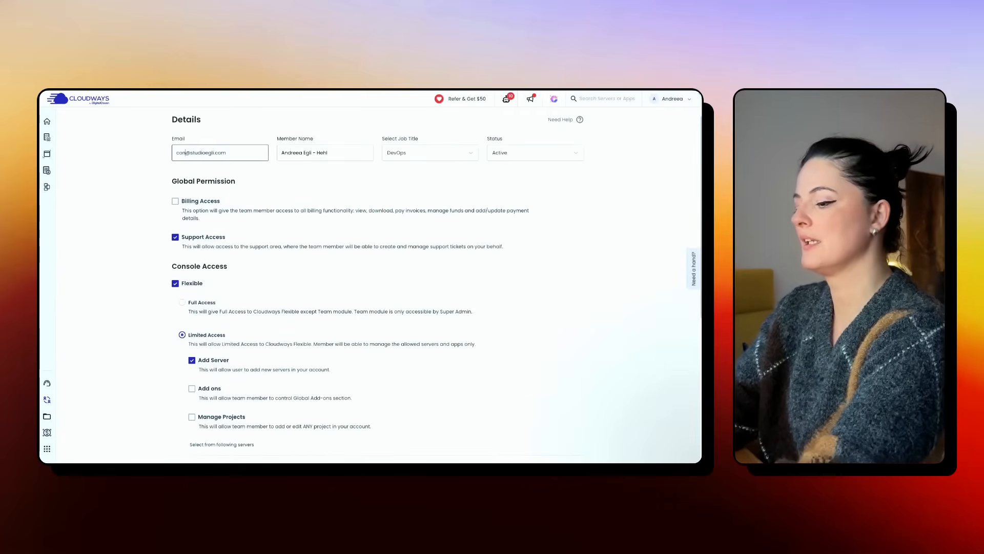
{"action": "scroll", "scroll_direction": "down", "scroll_amount": 3}
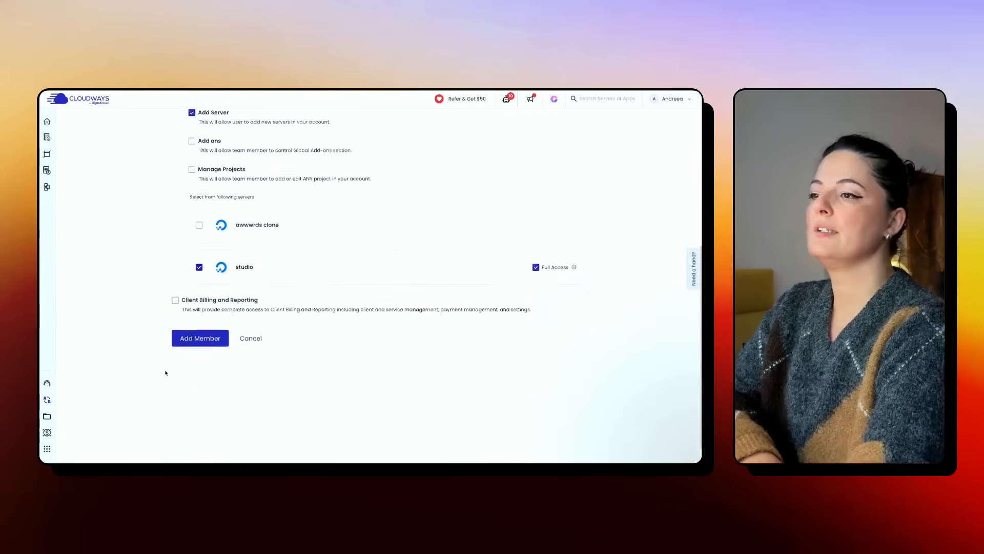
{"action": "left_click", "coordinate": [200, 338]}
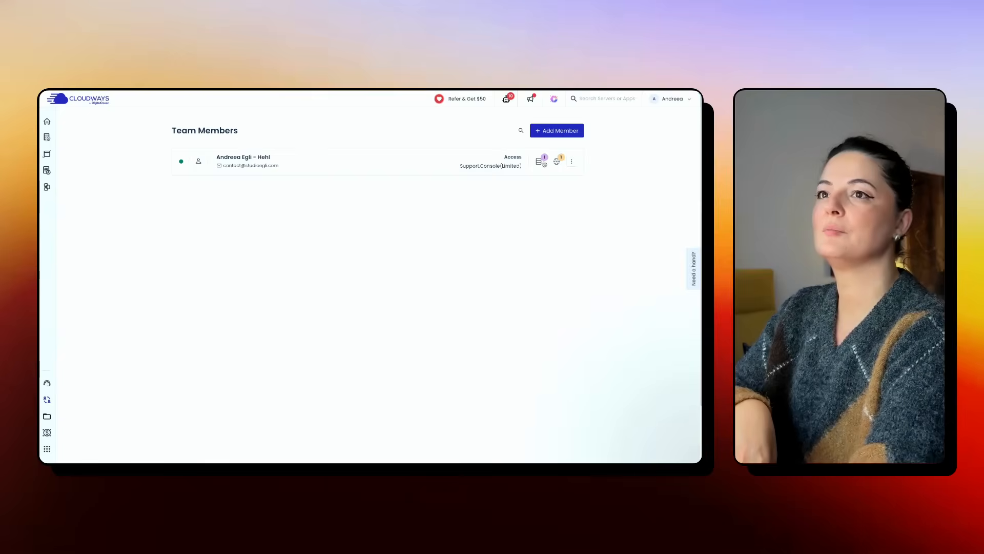
{"action": "mouse_move", "coordinate": [539, 162]}
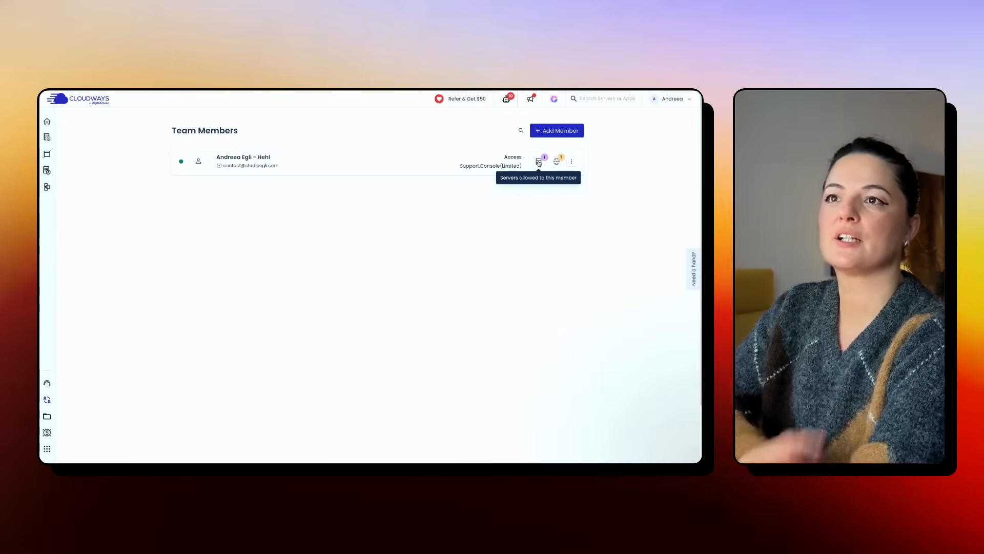
{"action": "mouse_move", "coordinate": [556, 162]}
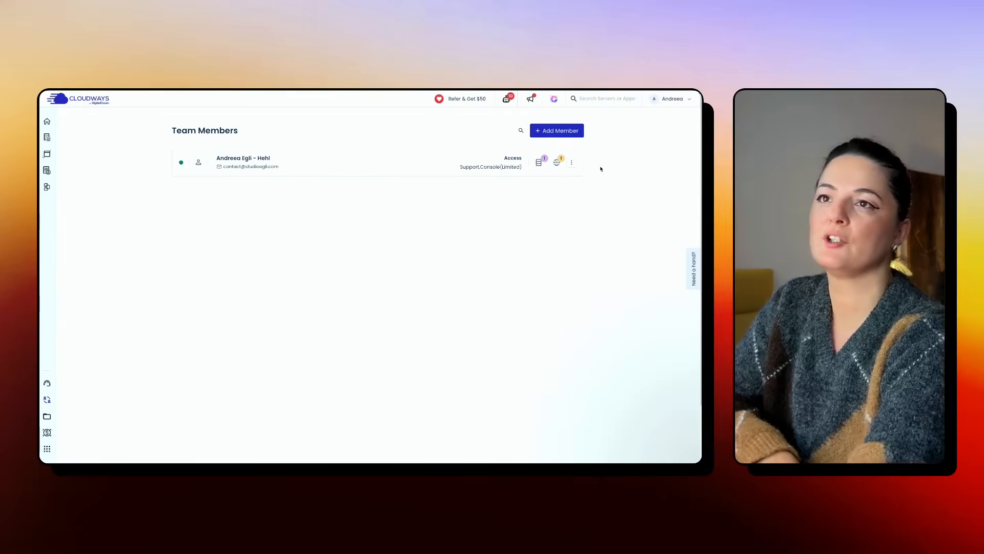
Update the team member's details and return to the Team Members list
{"action": "left_click", "coordinate": [243, 158]}
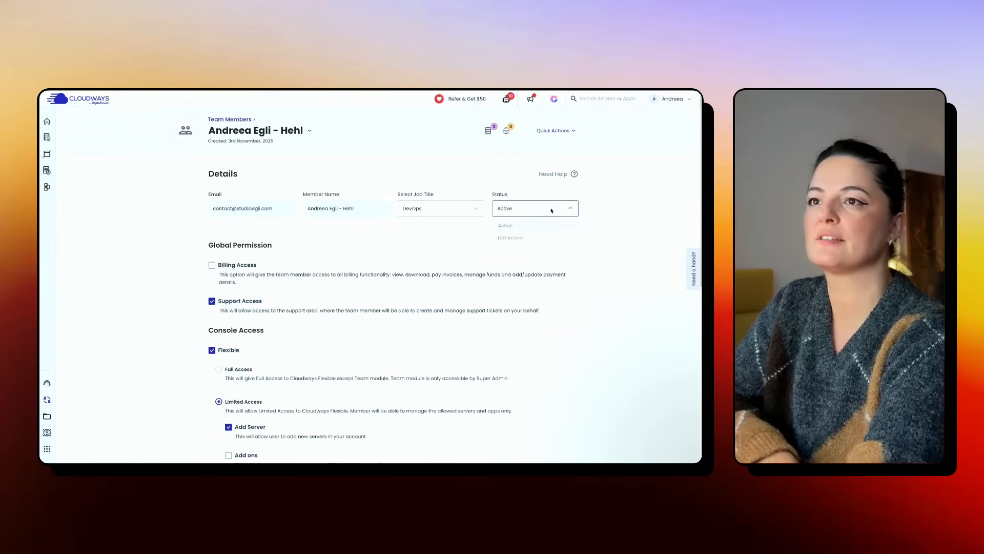
{"action": "scroll", "scroll_direction": "down", "scroll_amount": 3}
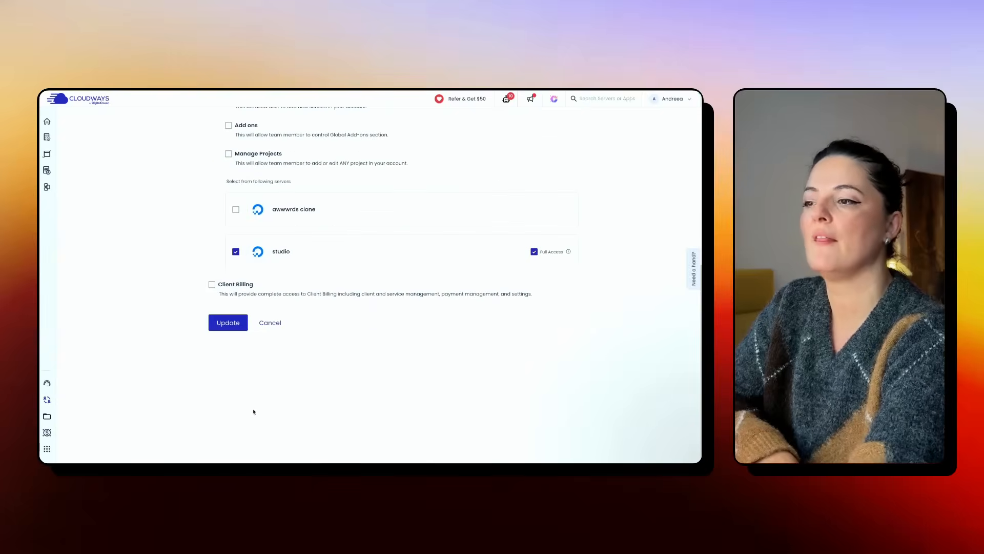
{"action": "left_click", "coordinate": [228, 322]}
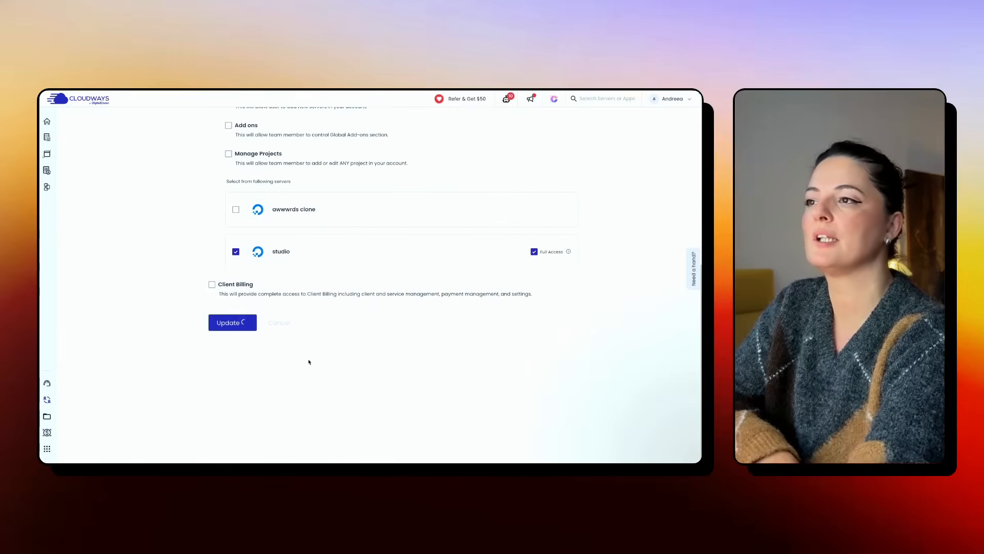
{"action": "left_click", "coordinate": [231, 322]}
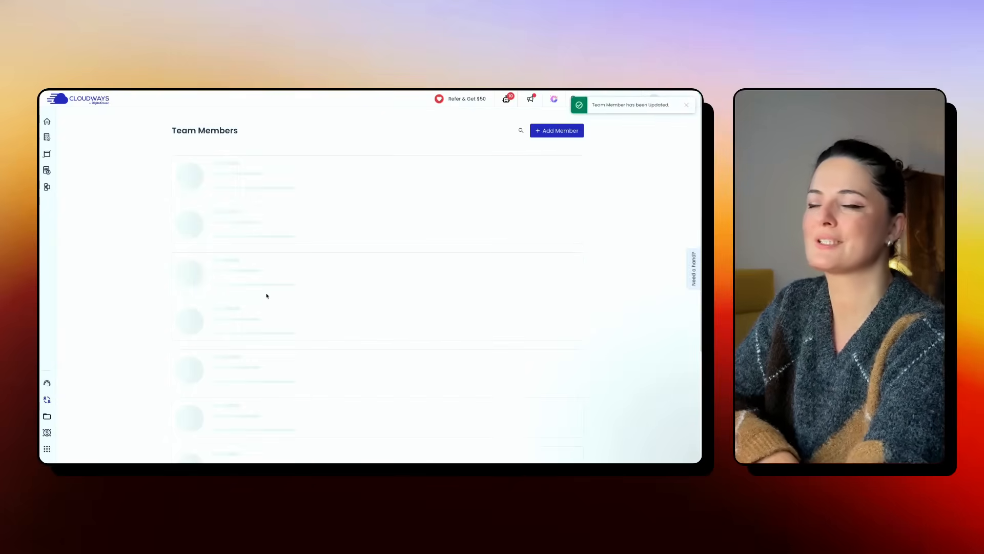